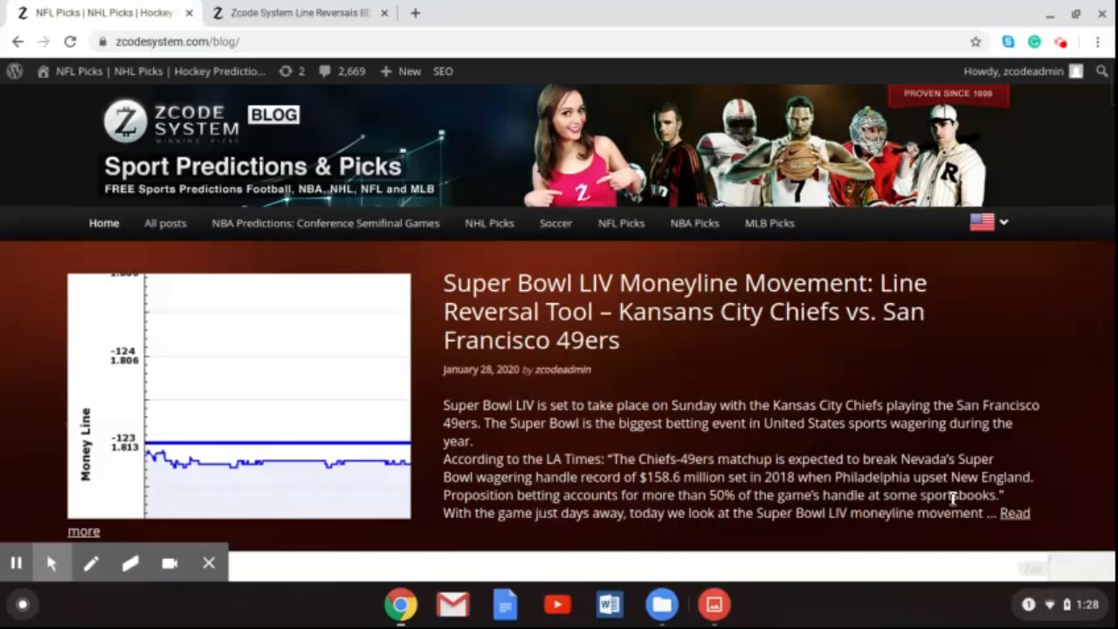
# Switch over to the Line Reversals Tool browser tab.
pyautogui.scroll(-3)
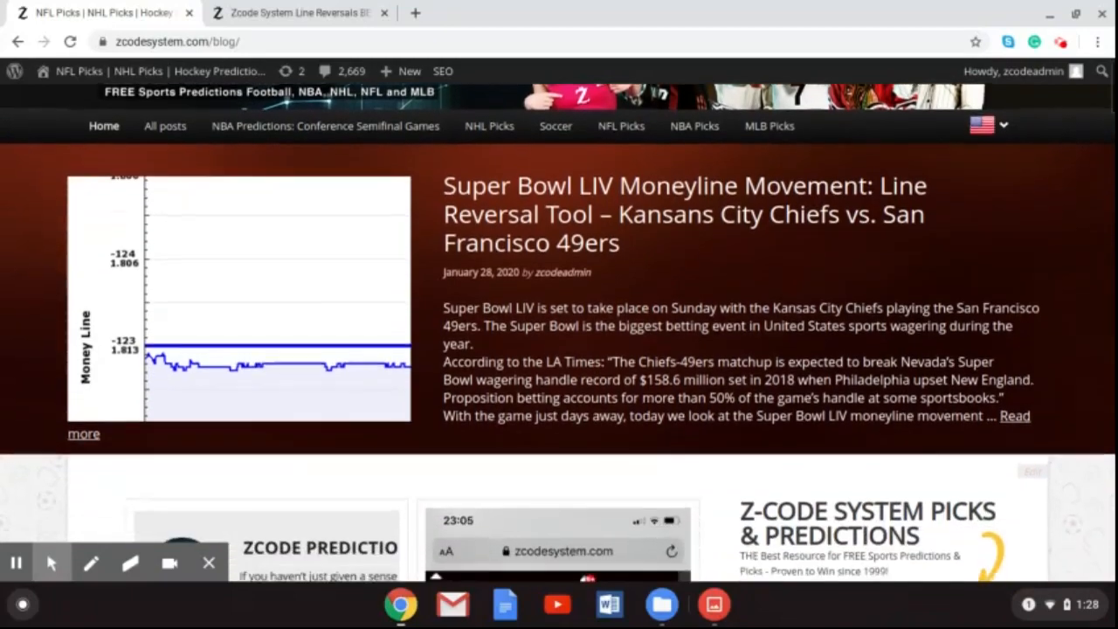
pyautogui.scroll(-3)
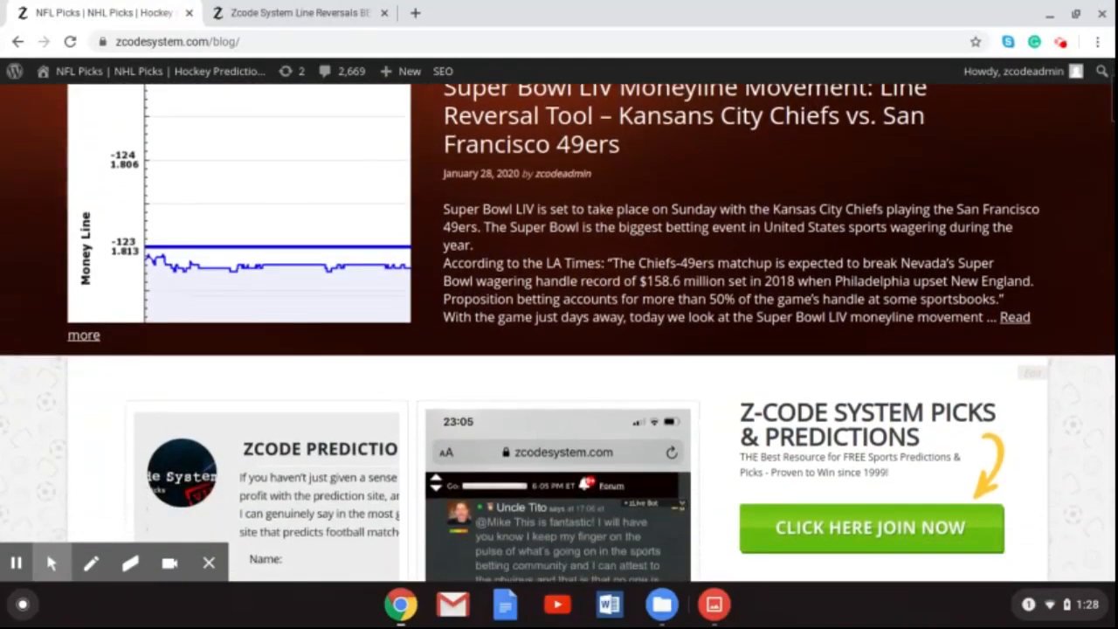
pyautogui.scroll(-3)
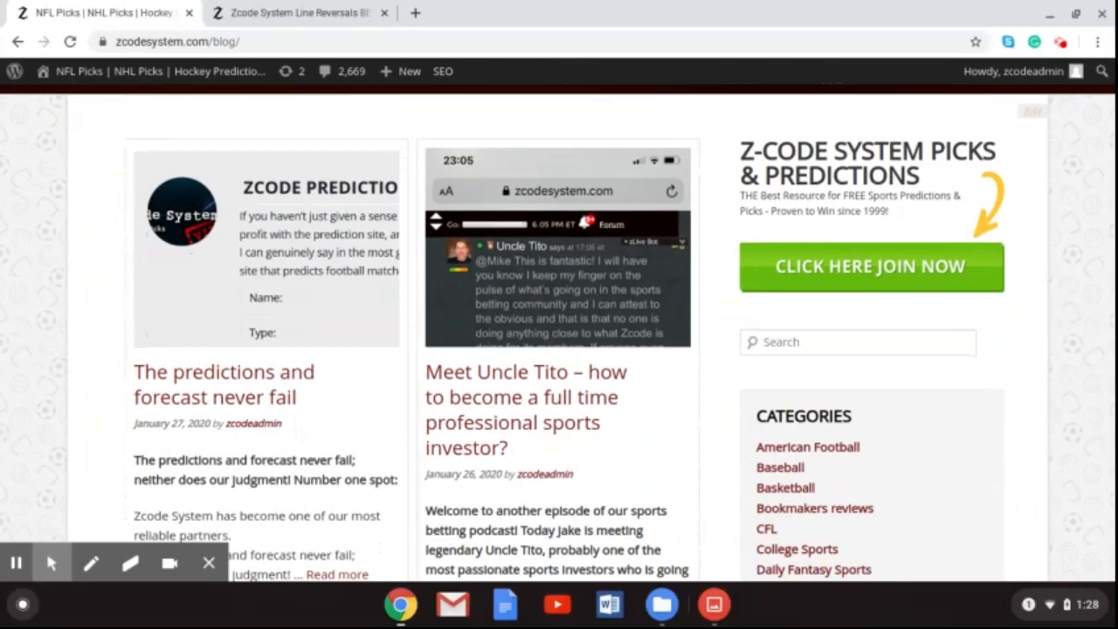
pyautogui.scroll(-3)
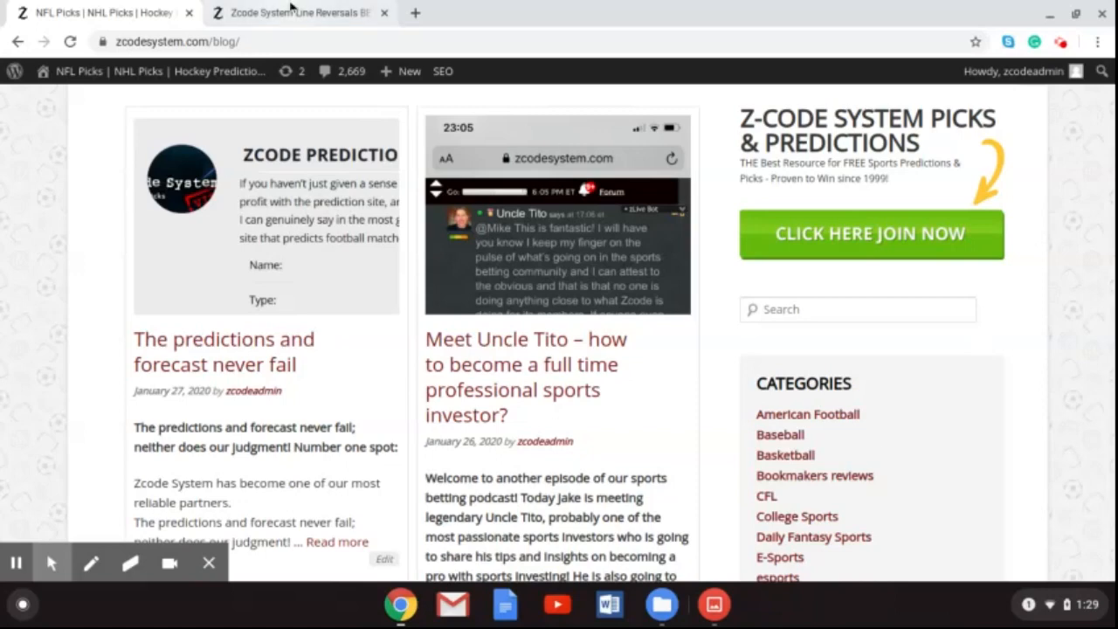
pyautogui.click(297, 13)
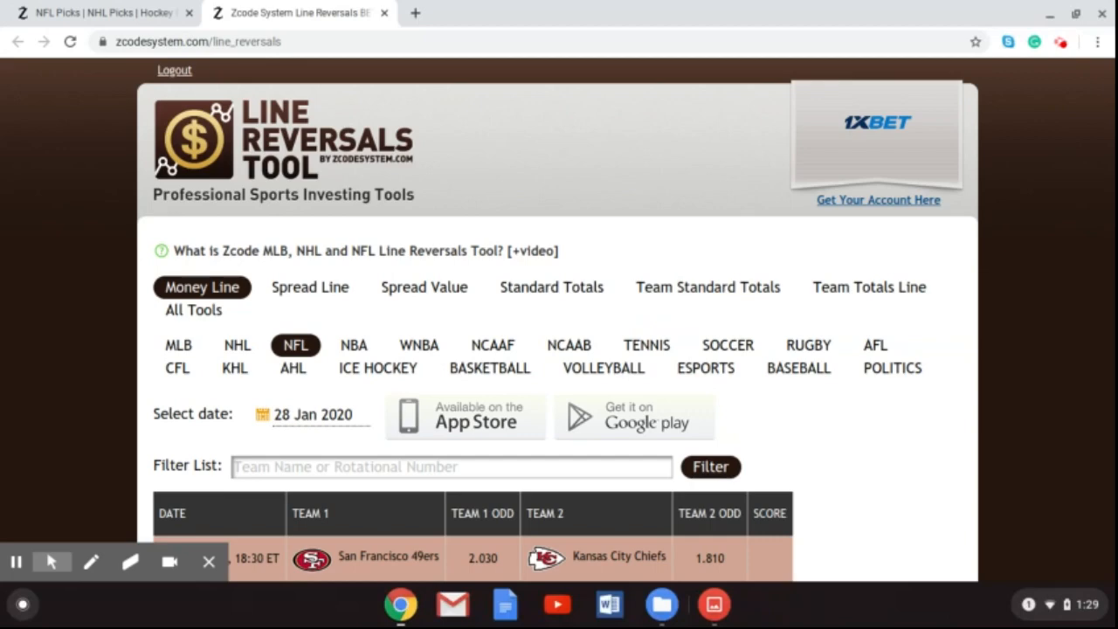
pyautogui.moveTo(913, 485)
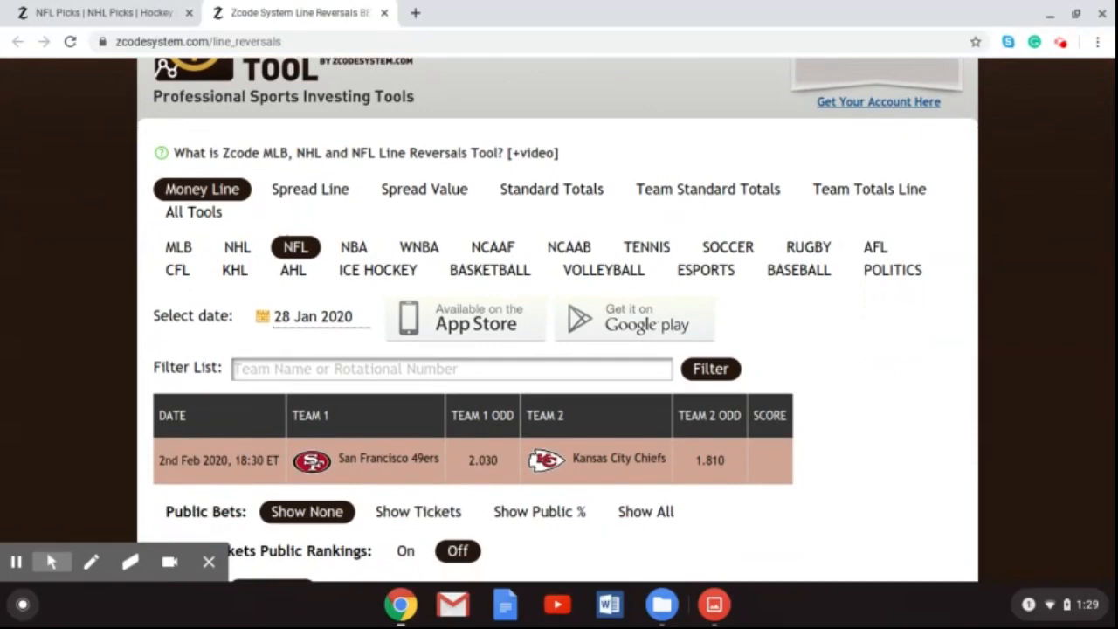
# Scroll past the NFL 49ers vs Chiefs money line row to the Chiefs line-over-time chart.
pyautogui.scroll(-3)
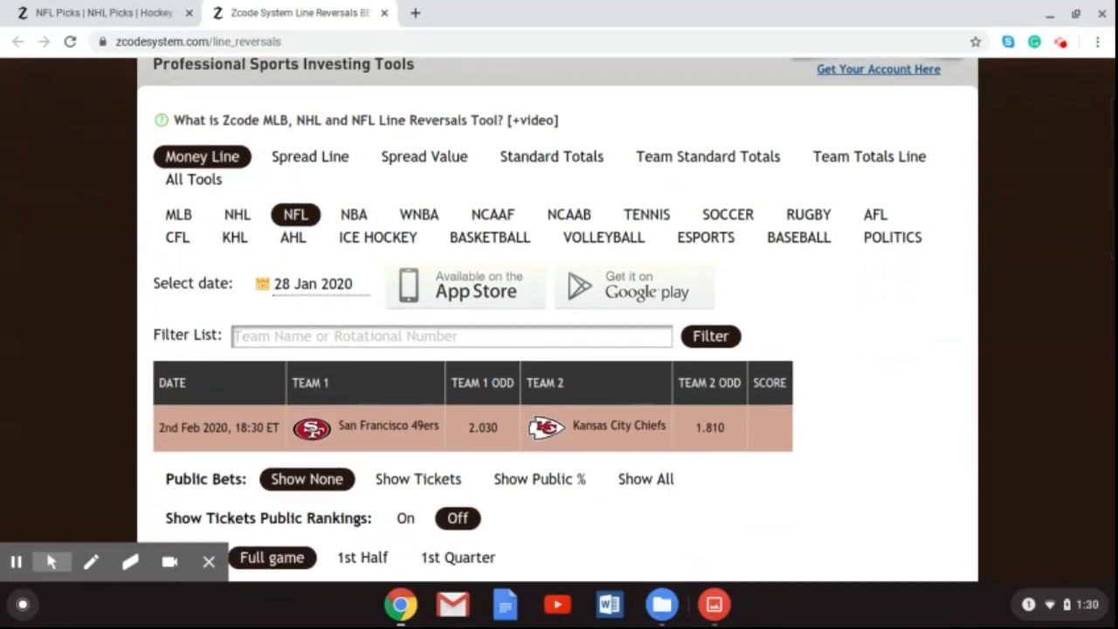
pyautogui.scroll(-3)
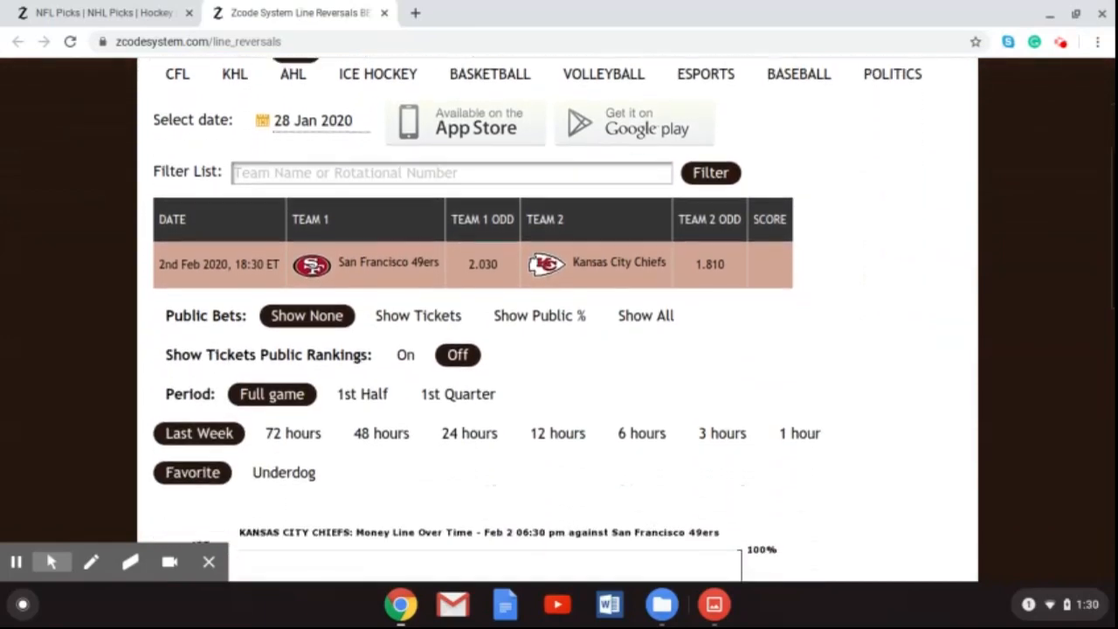
pyautogui.scroll(-3)
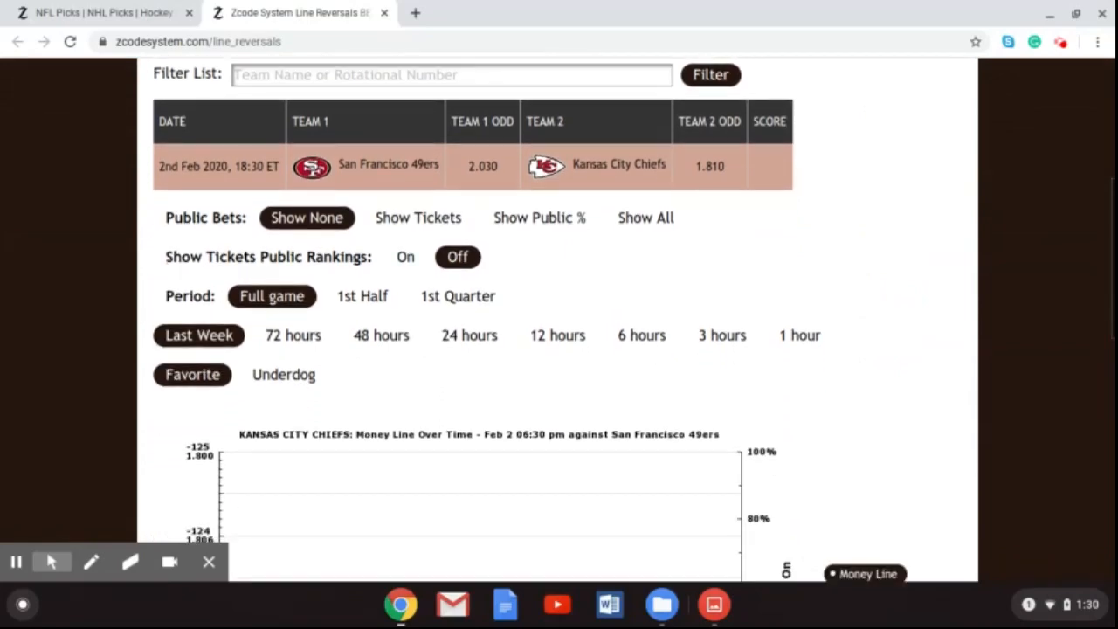
pyautogui.scroll(-3)
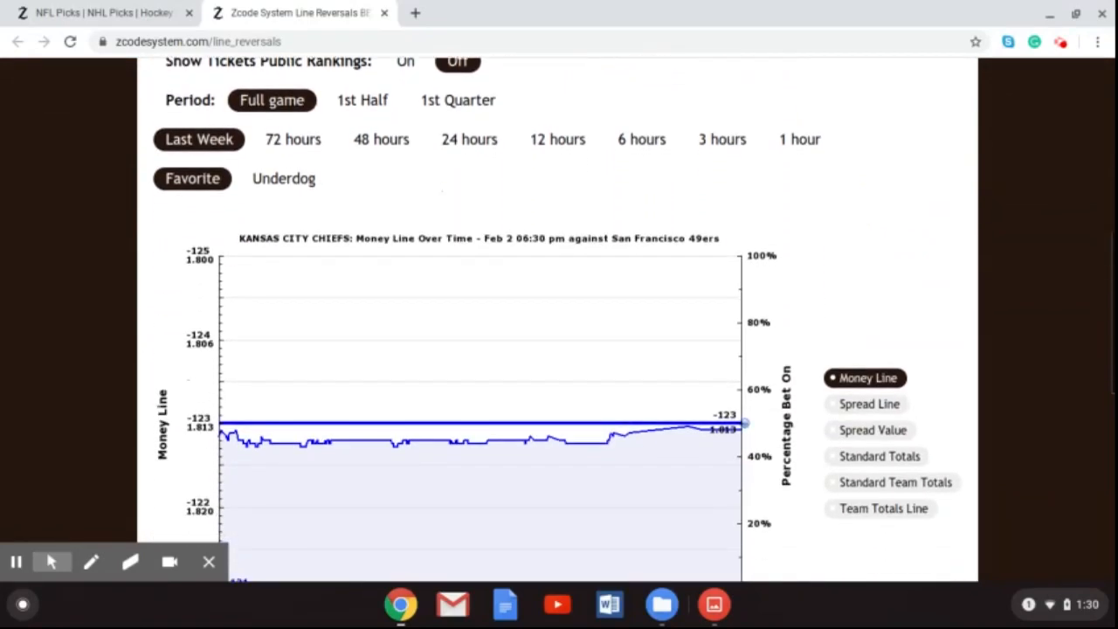
pyautogui.scroll(-3)
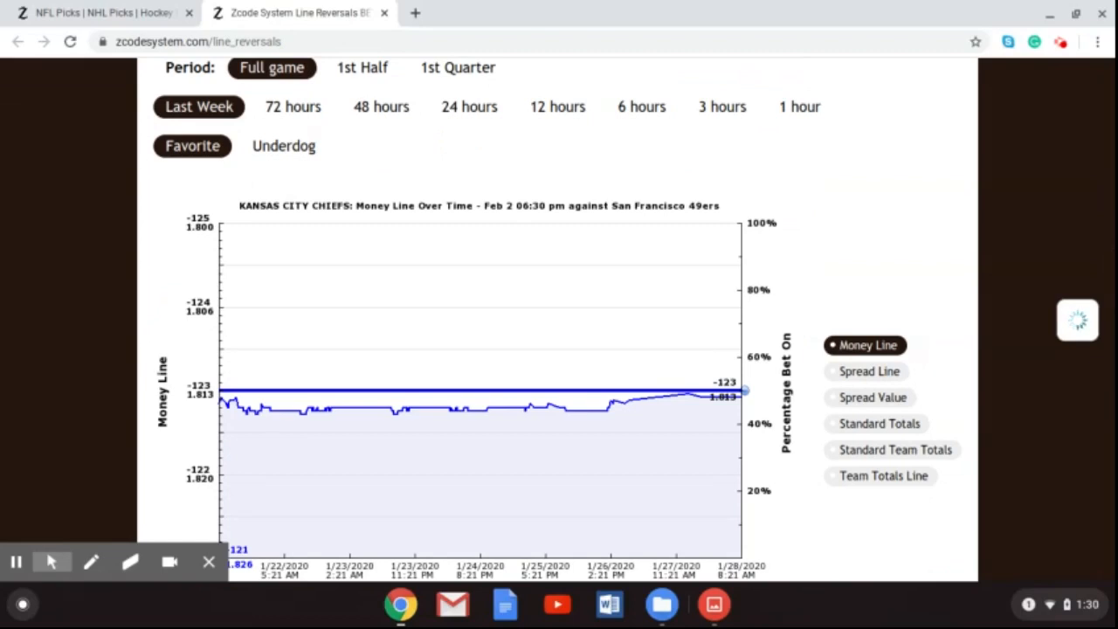
pyautogui.moveTo(454, 129)
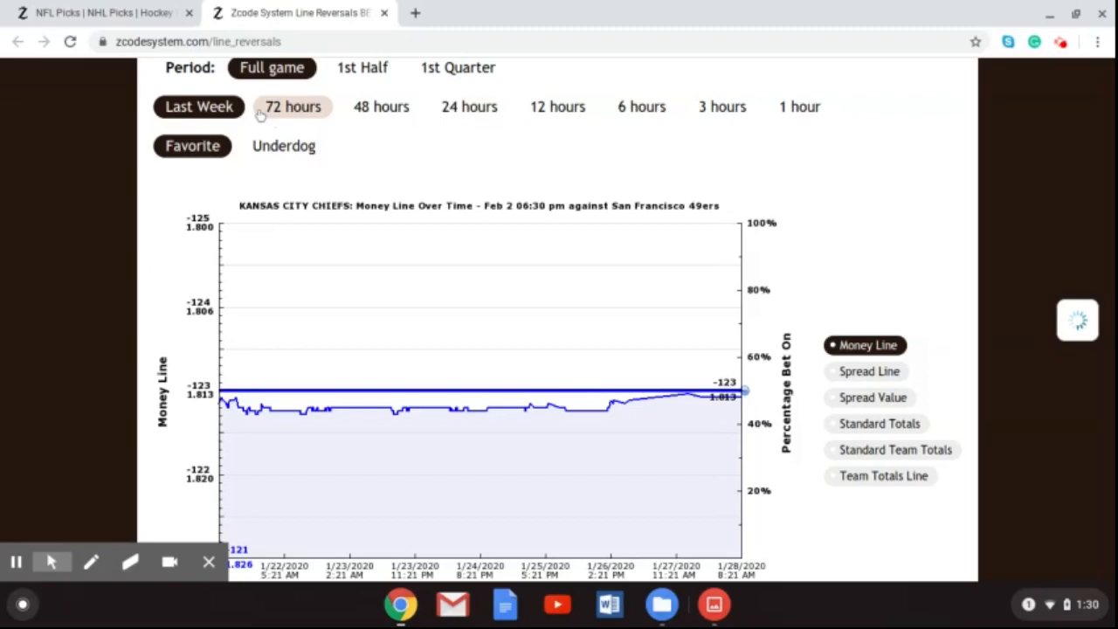
# View the Chiefs money line over the last 24 hours, then return to the last-week range.
pyautogui.click(199, 106)
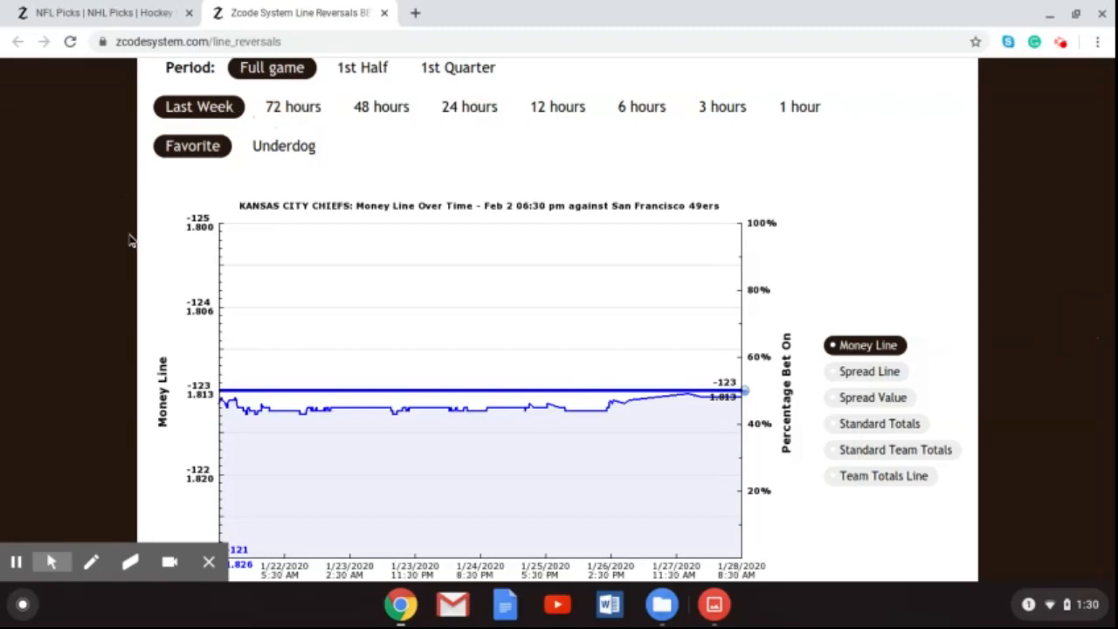
pyautogui.moveTo(440, 218)
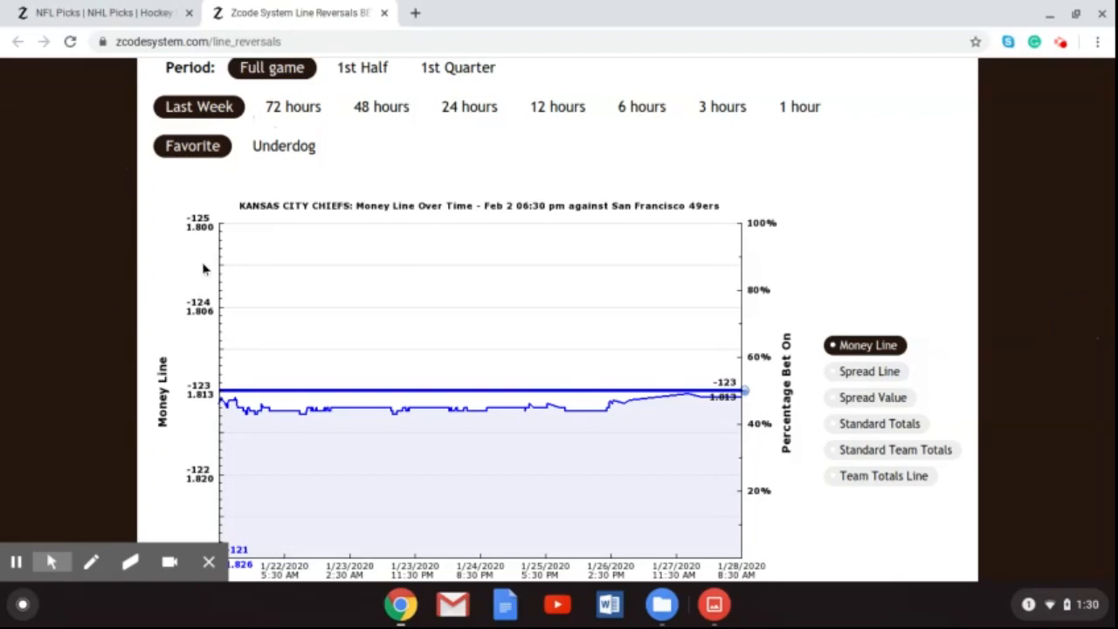
pyautogui.scroll(-3)
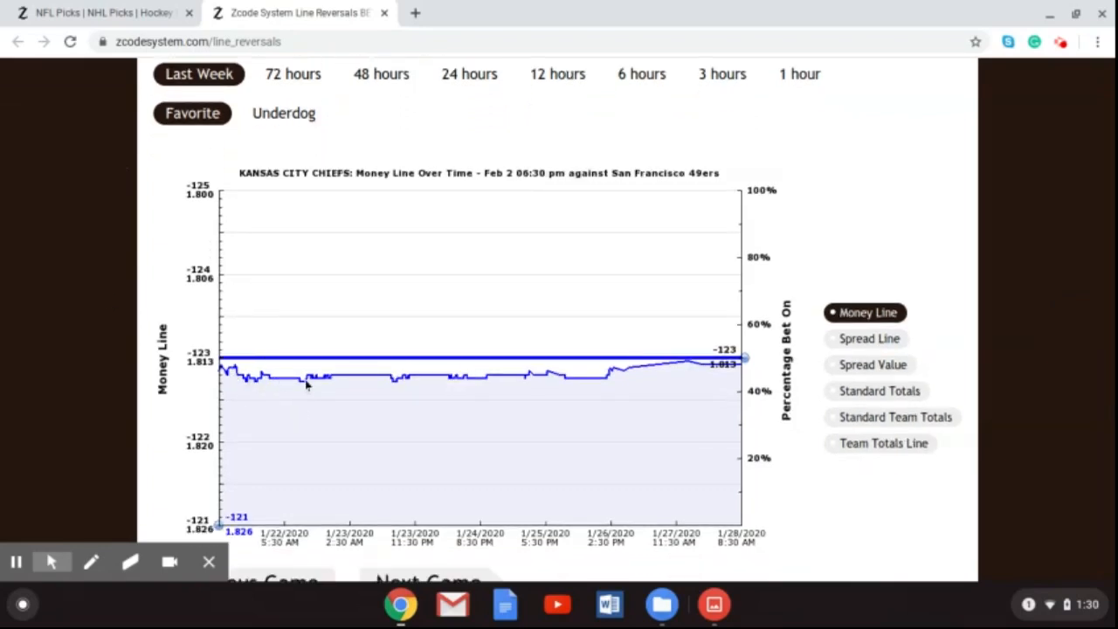
pyautogui.moveTo(692, 437)
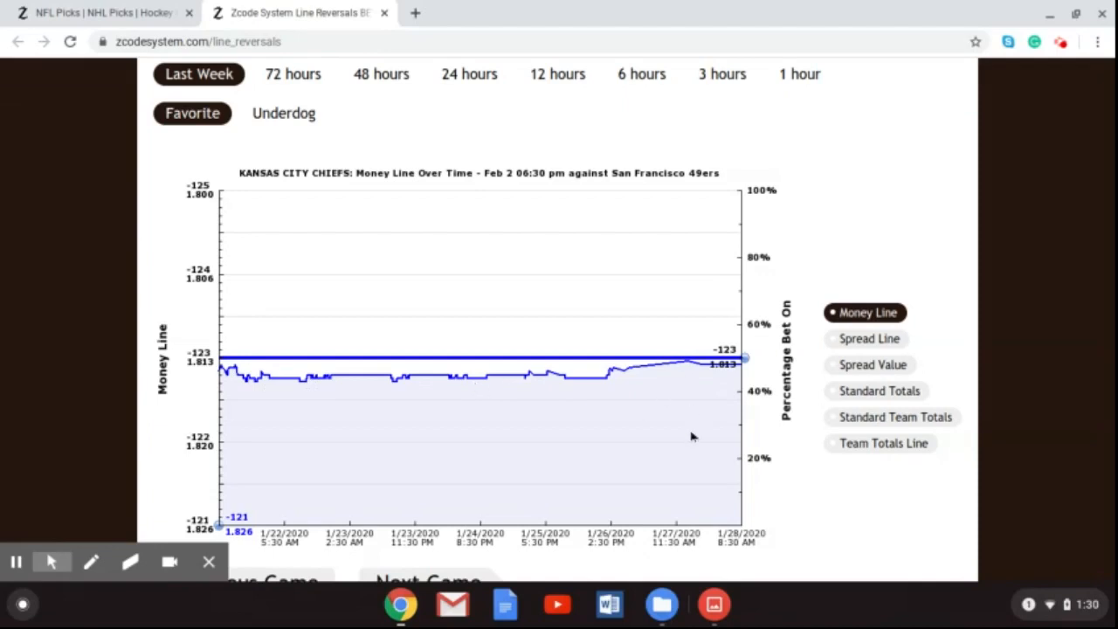
pyautogui.moveTo(697, 371)
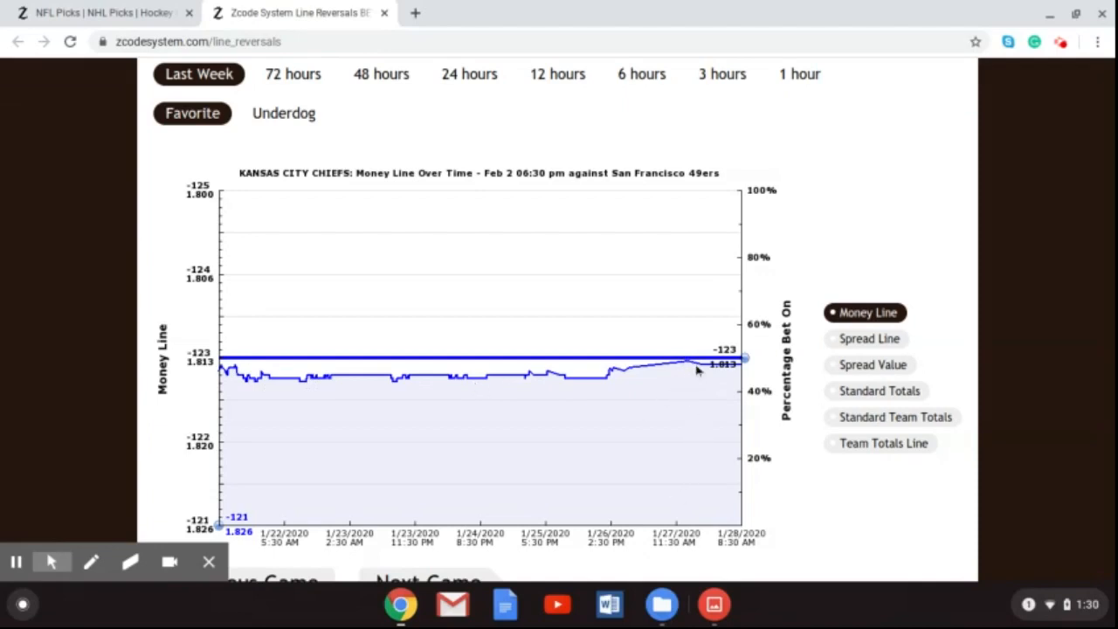
pyautogui.moveTo(749, 370)
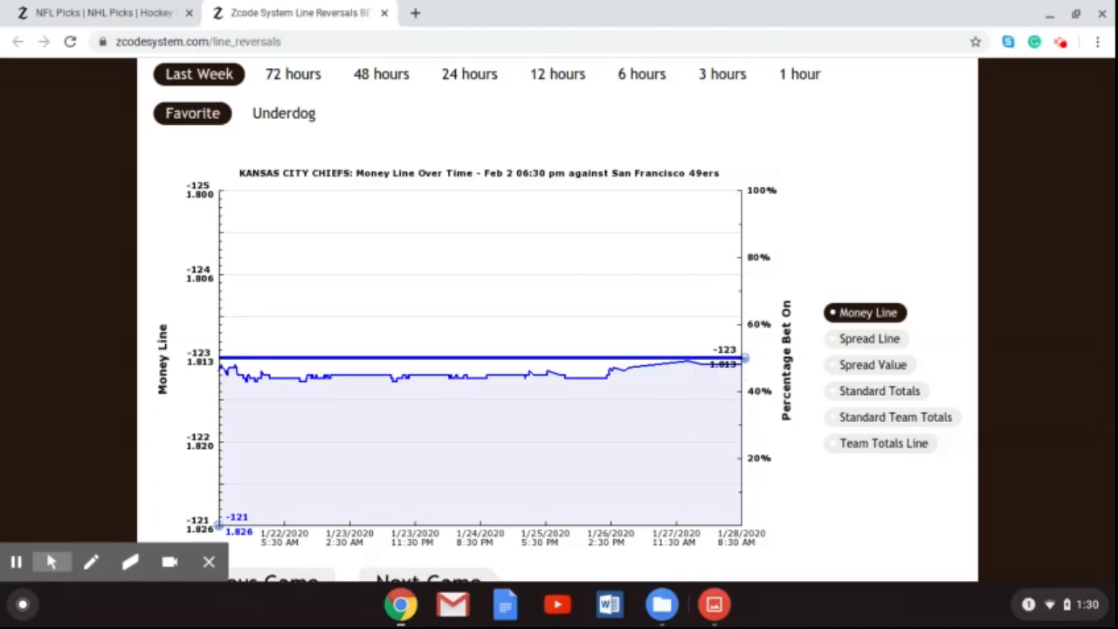
pyautogui.moveTo(656, 133)
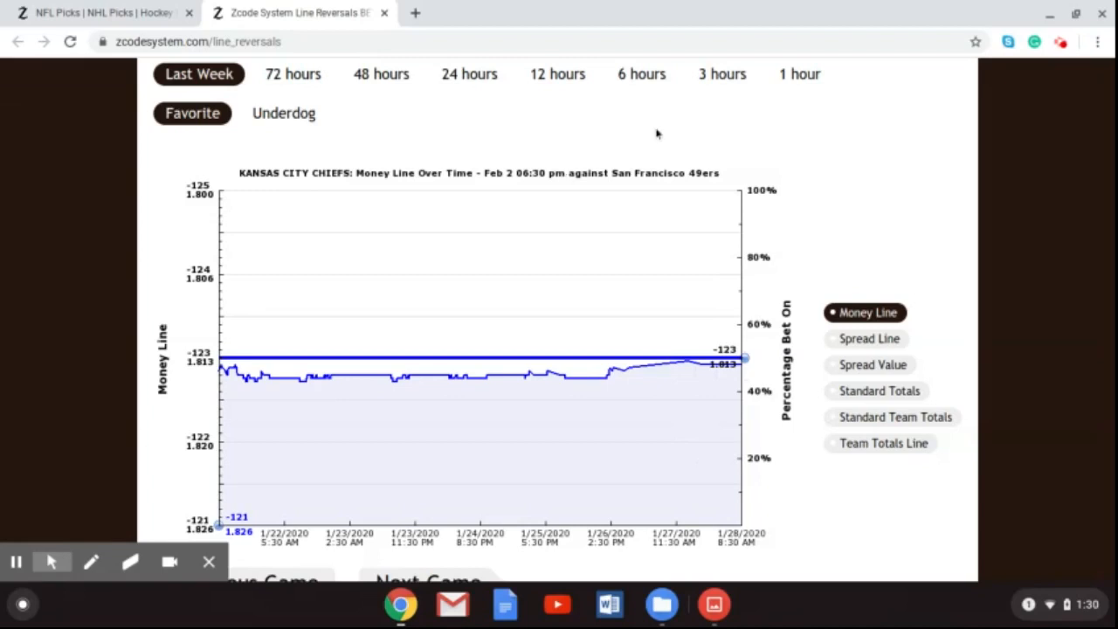
pyautogui.click(468, 74)
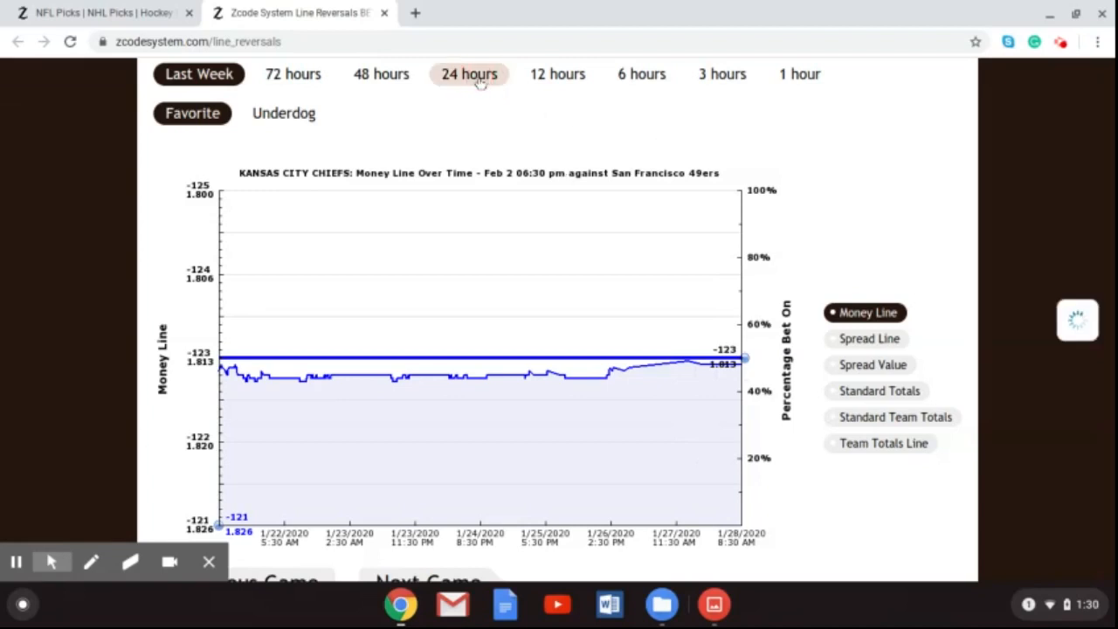
pyautogui.click(468, 74)
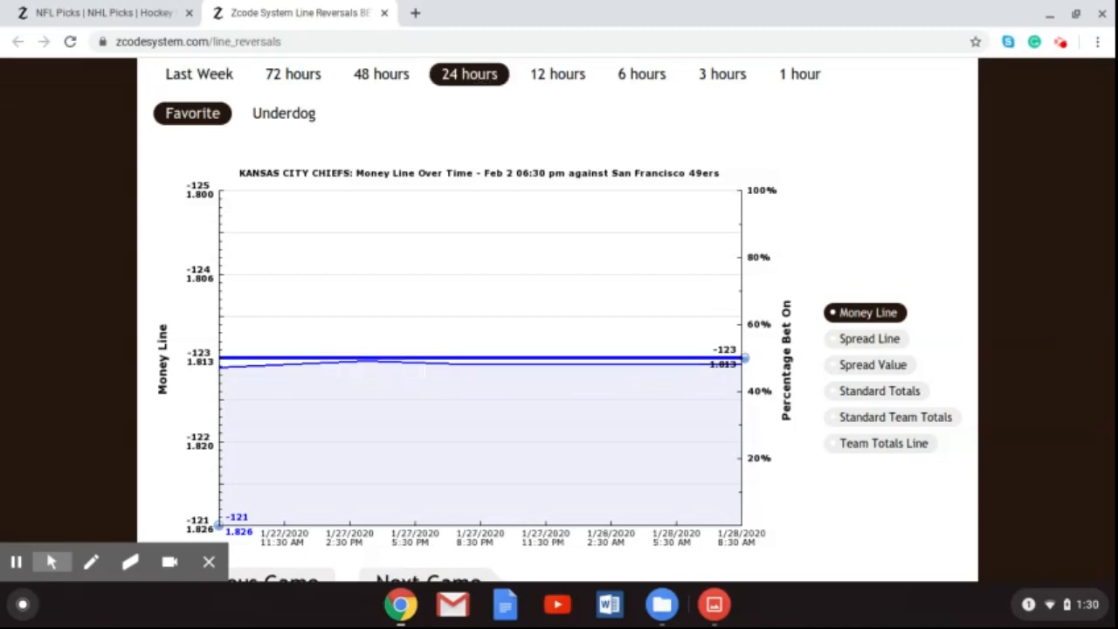
pyautogui.click(199, 73)
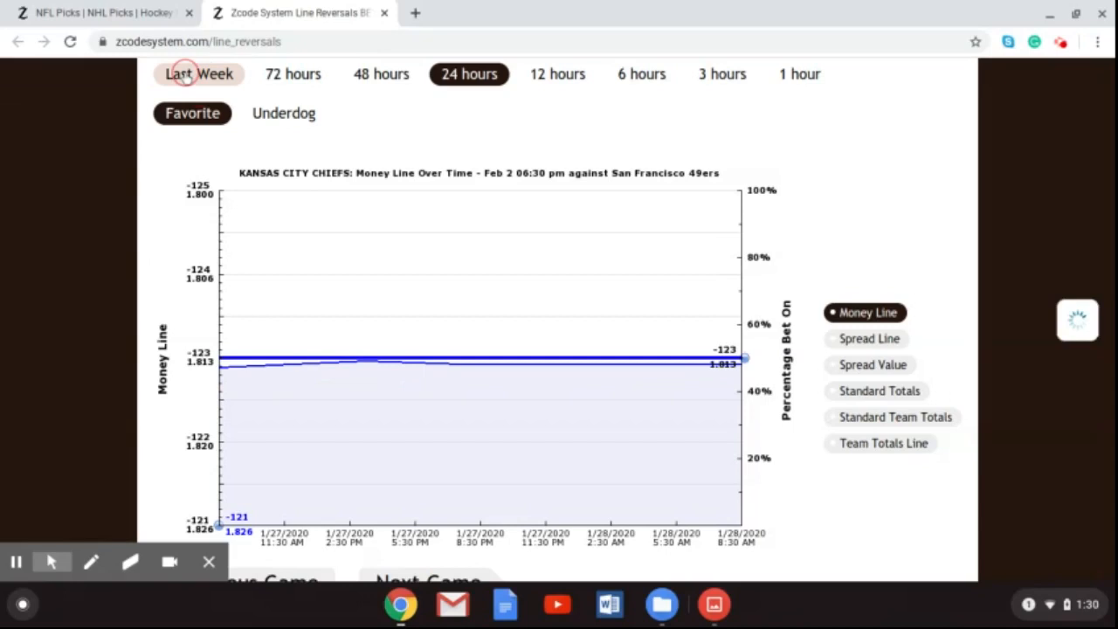
pyautogui.click(199, 73)
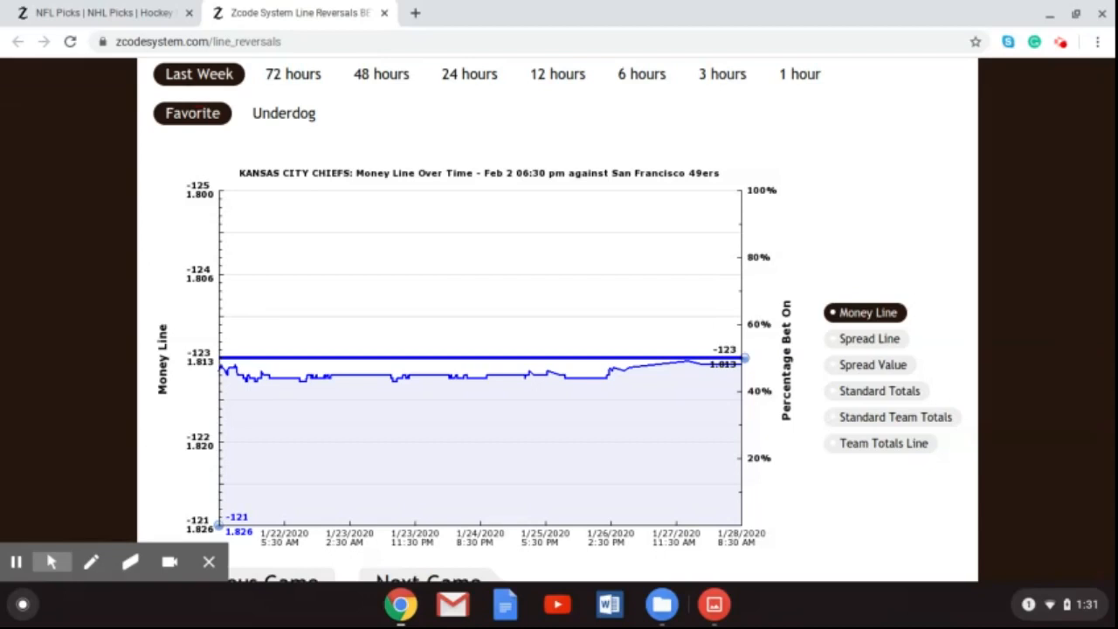
pyautogui.moveTo(266, 101)
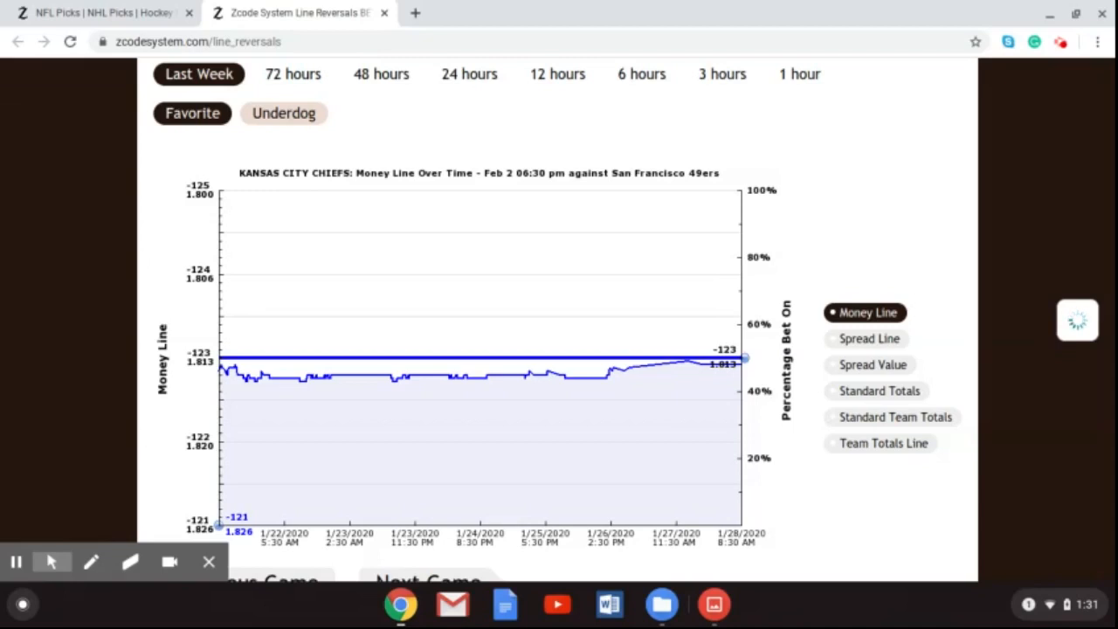
# Load the underdog 49ers money line chart for the last week, holding near 2.030.
pyautogui.click(283, 112)
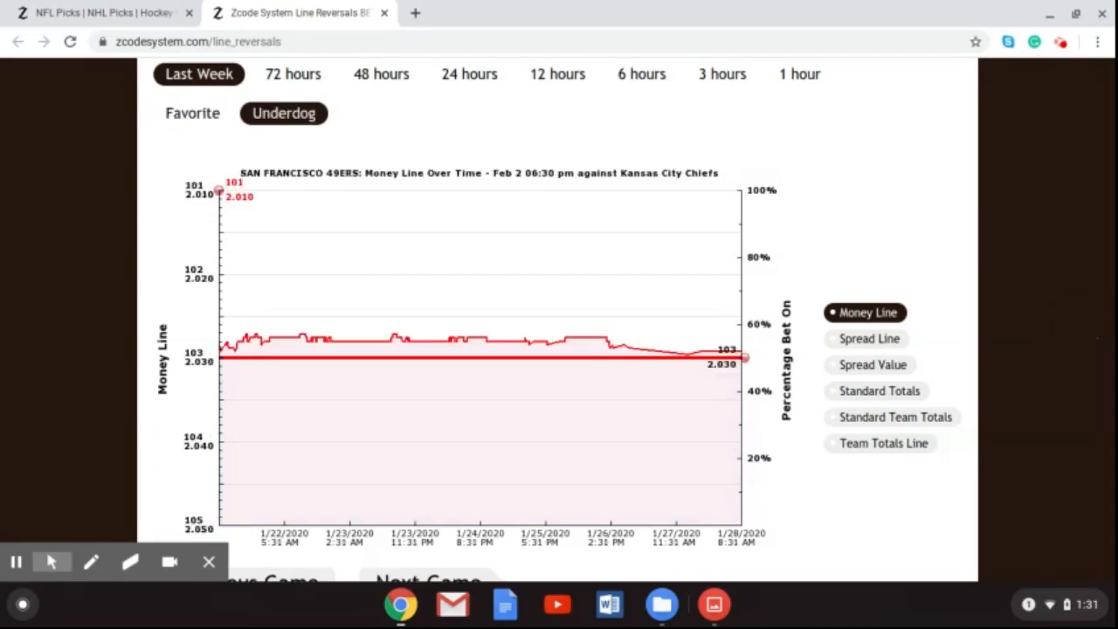
pyautogui.moveTo(278, 343)
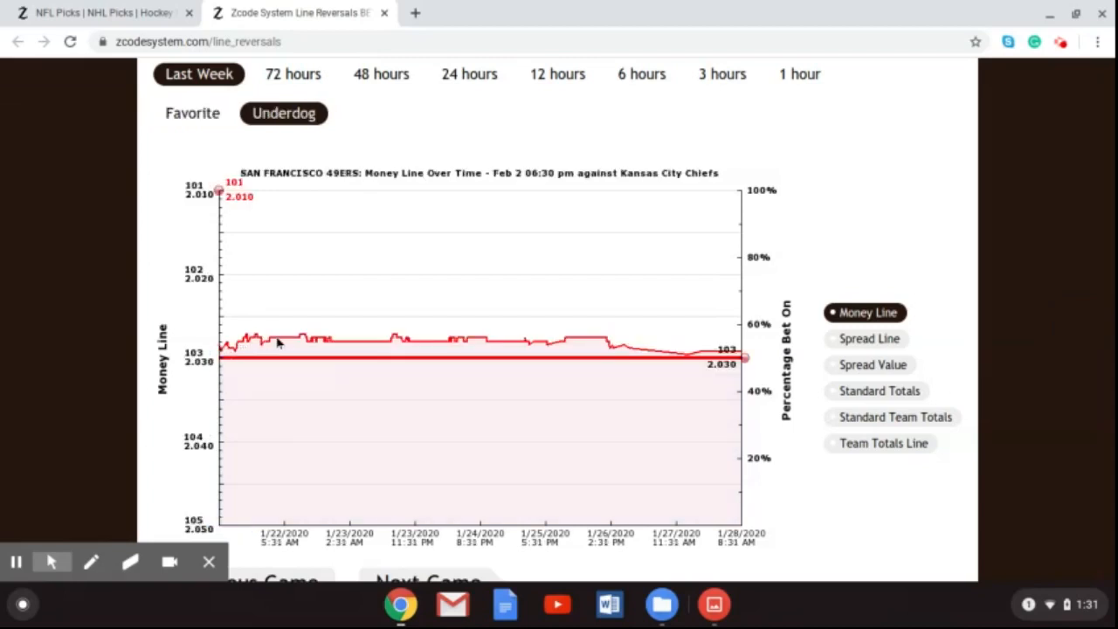
pyautogui.moveTo(667, 377)
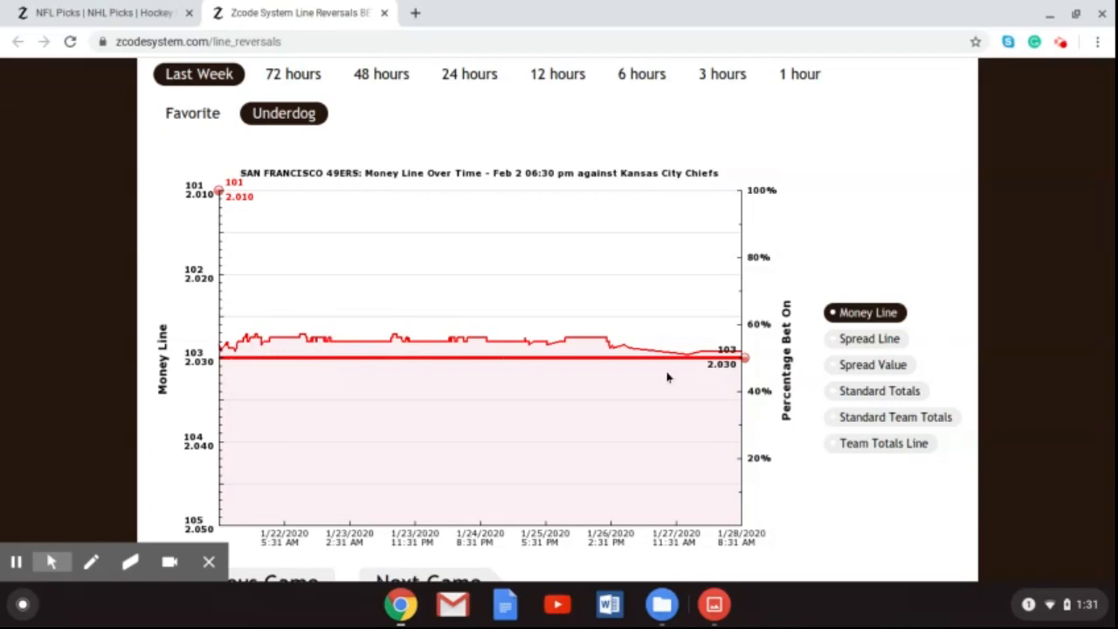
pyautogui.moveTo(627, 351)
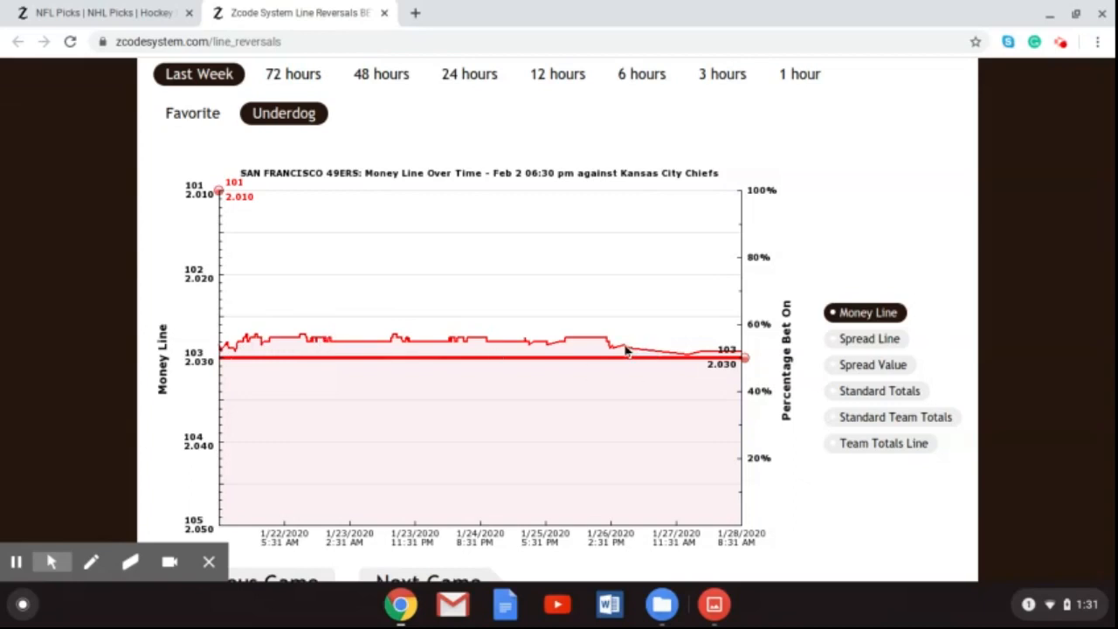
pyautogui.moveTo(702, 360)
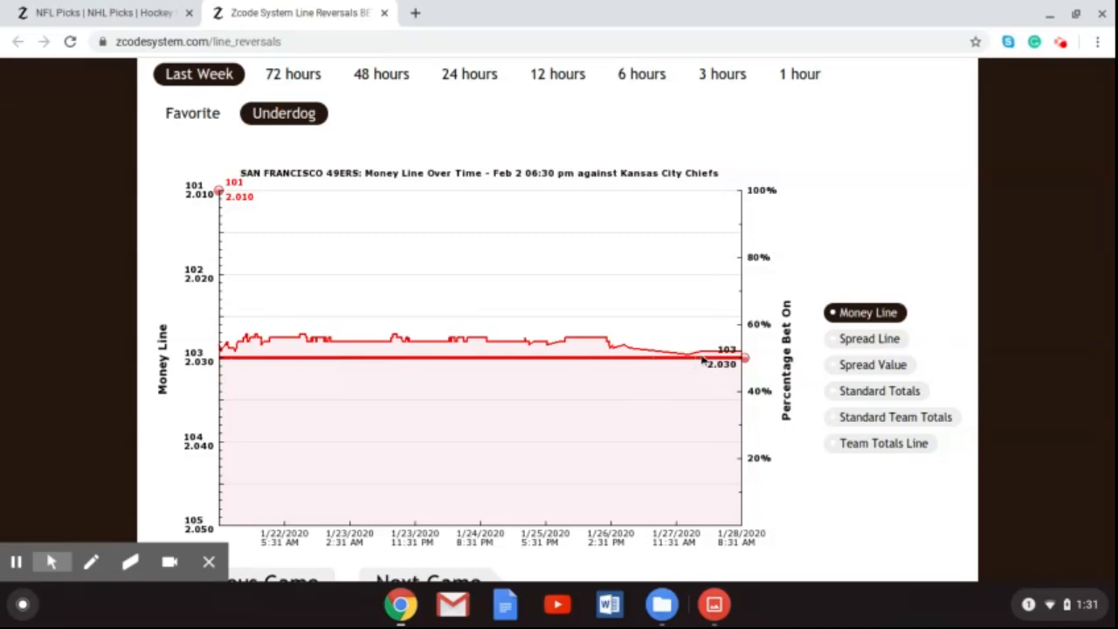
pyautogui.moveTo(758, 356)
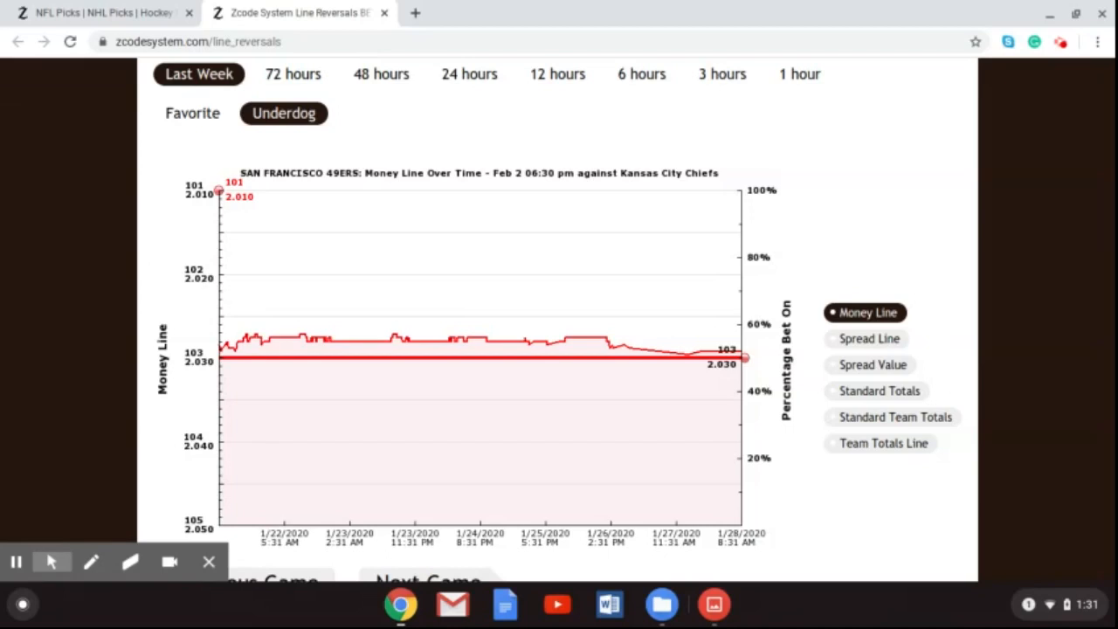
pyautogui.moveTo(688, 360)
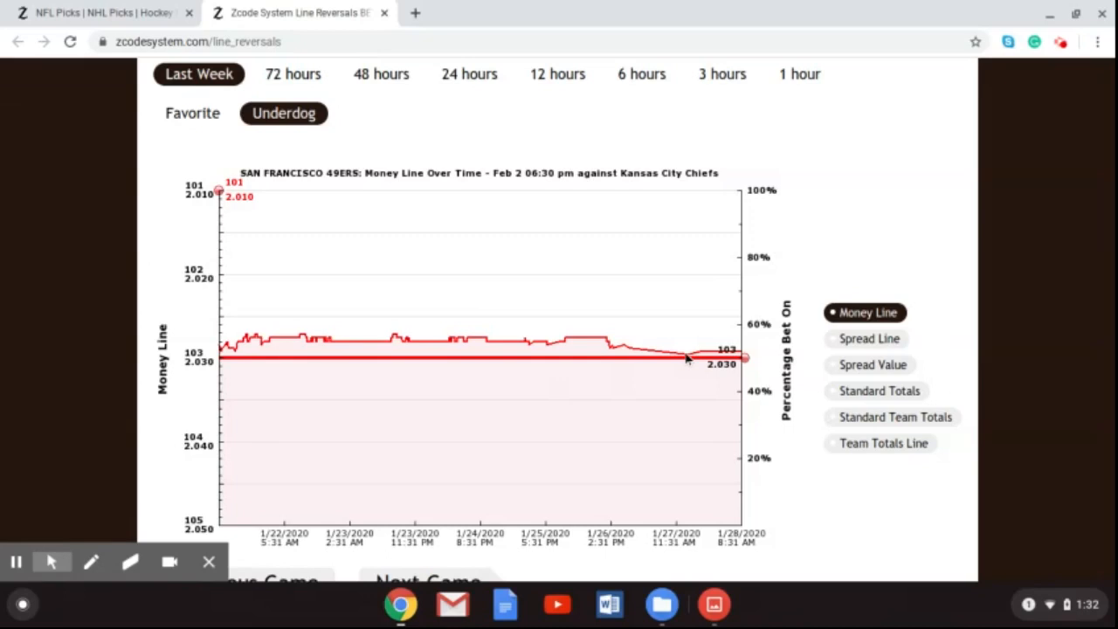
pyautogui.moveTo(732, 346)
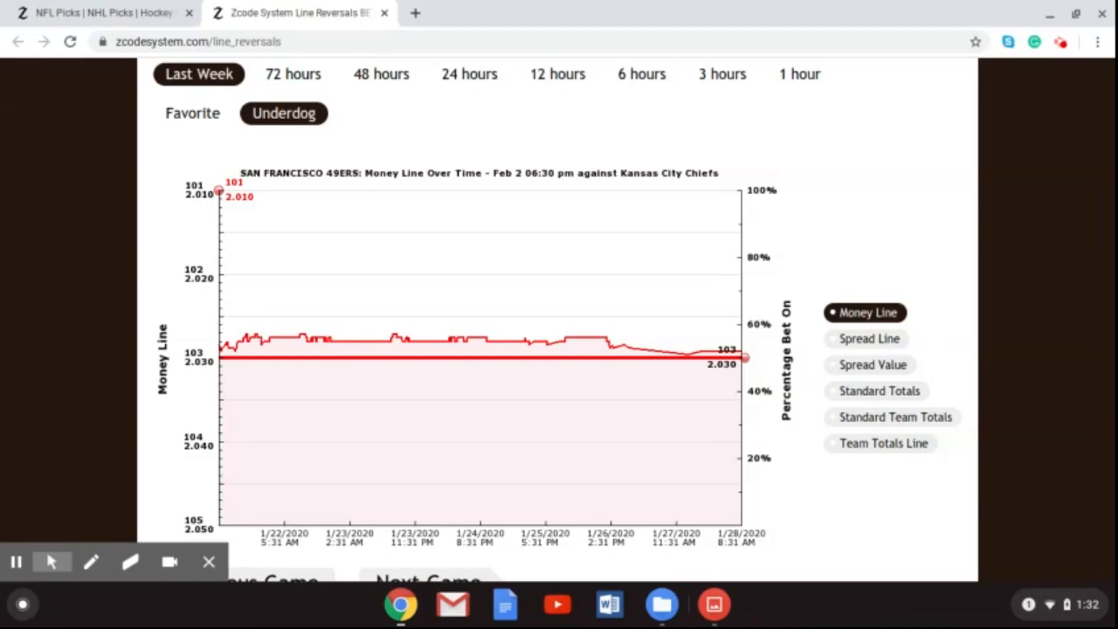
pyautogui.moveTo(998, 583)
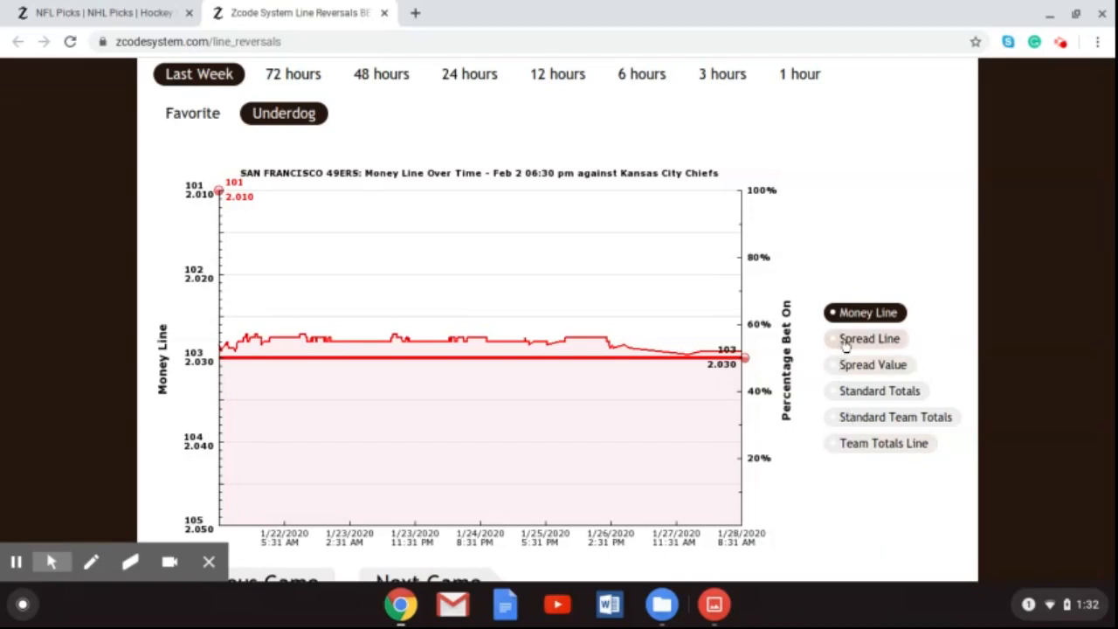
pyautogui.click(868, 339)
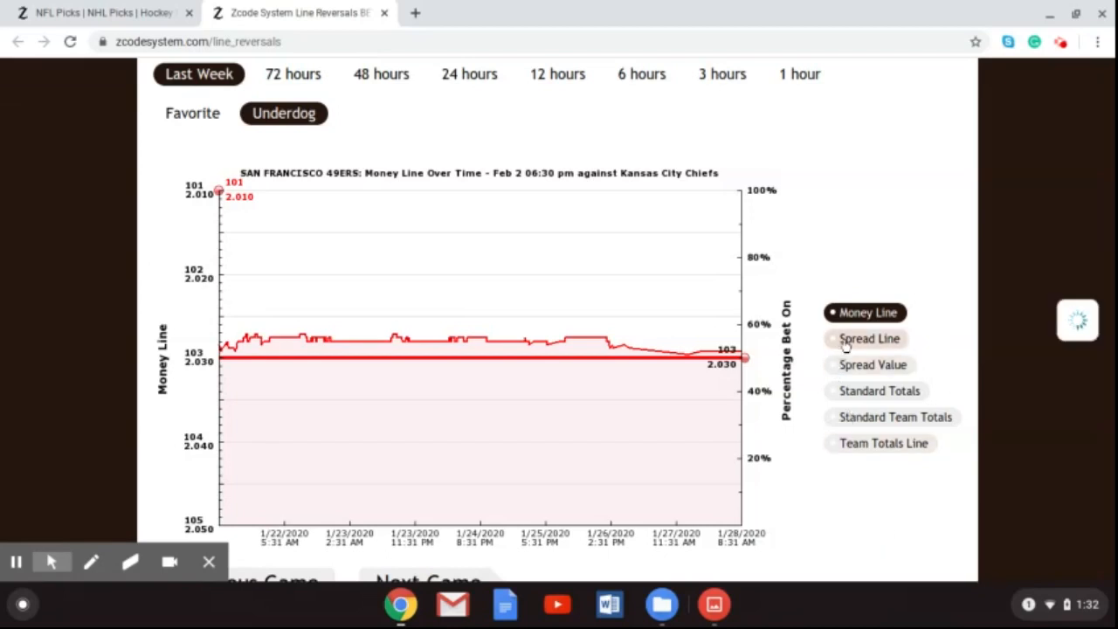
# Show the spread line chart and switch to the favorite Chiefs, near 1.813 over the last week.
pyautogui.click(868, 339)
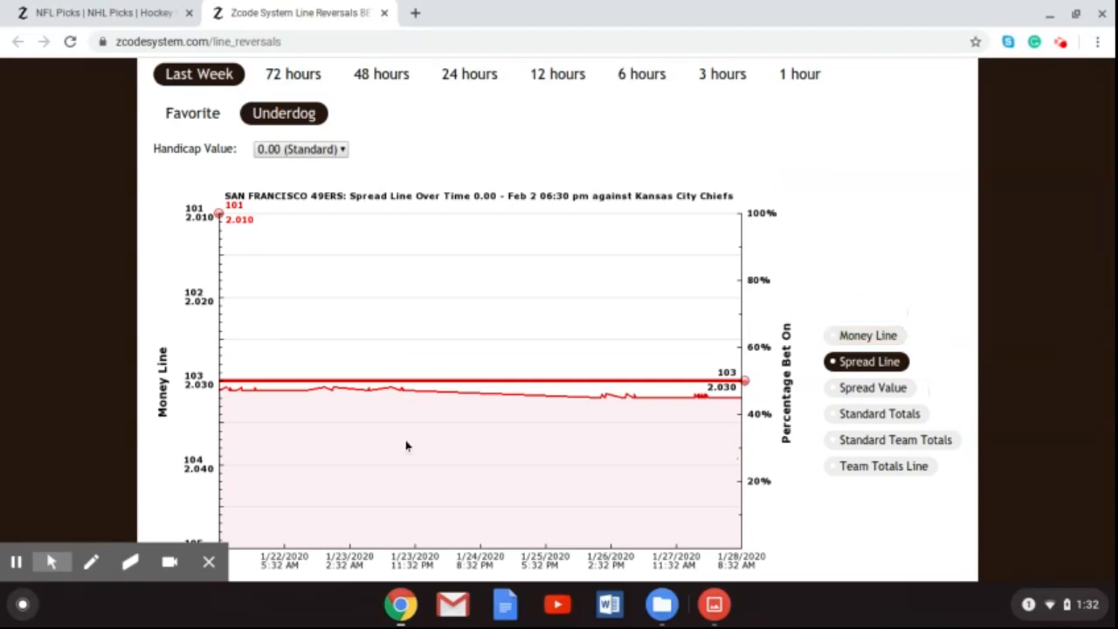
pyautogui.moveTo(602, 400)
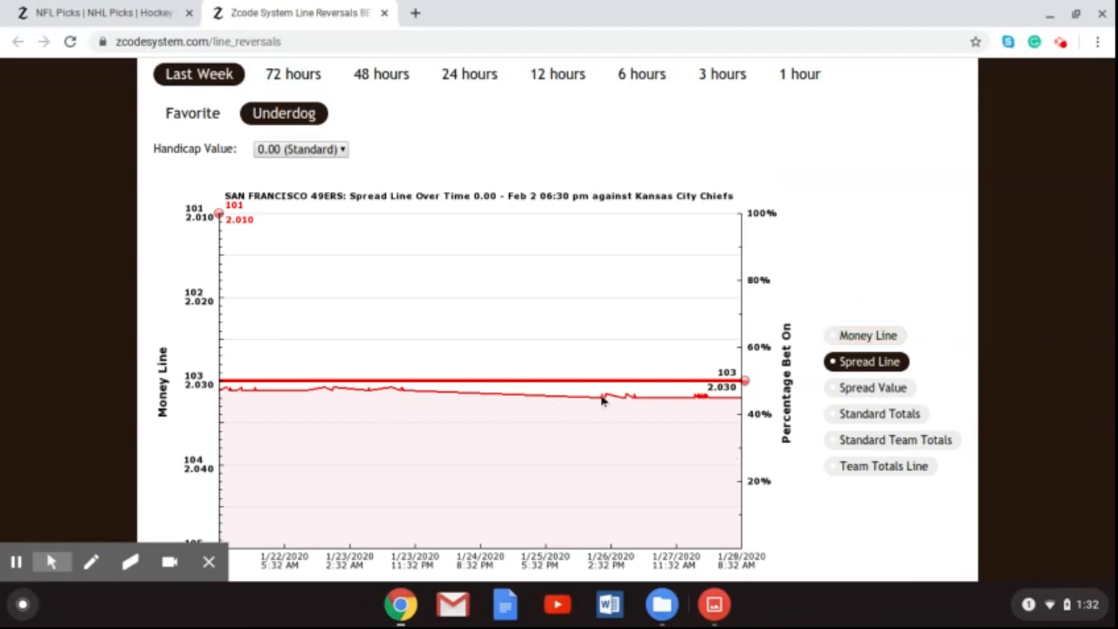
pyautogui.moveTo(712, 412)
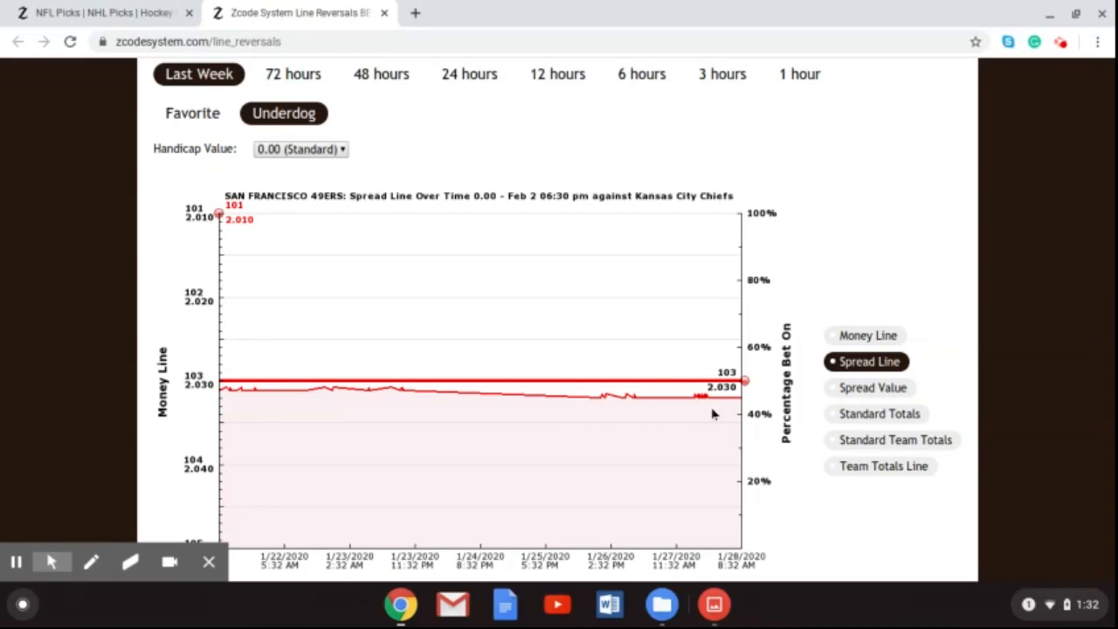
pyautogui.moveTo(714, 405)
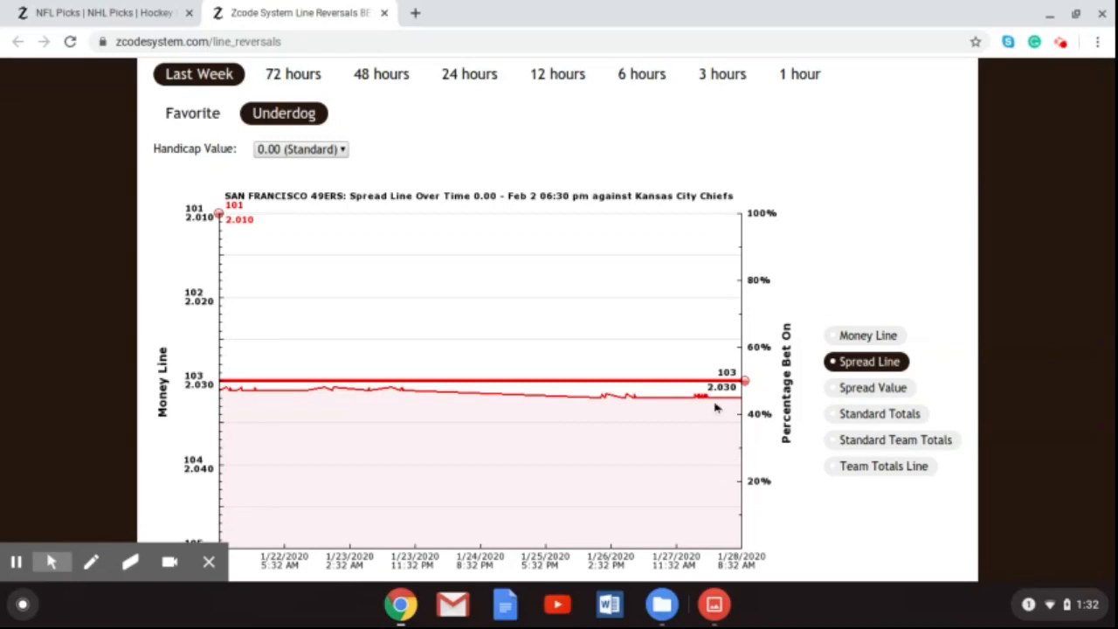
pyautogui.moveTo(716, 409)
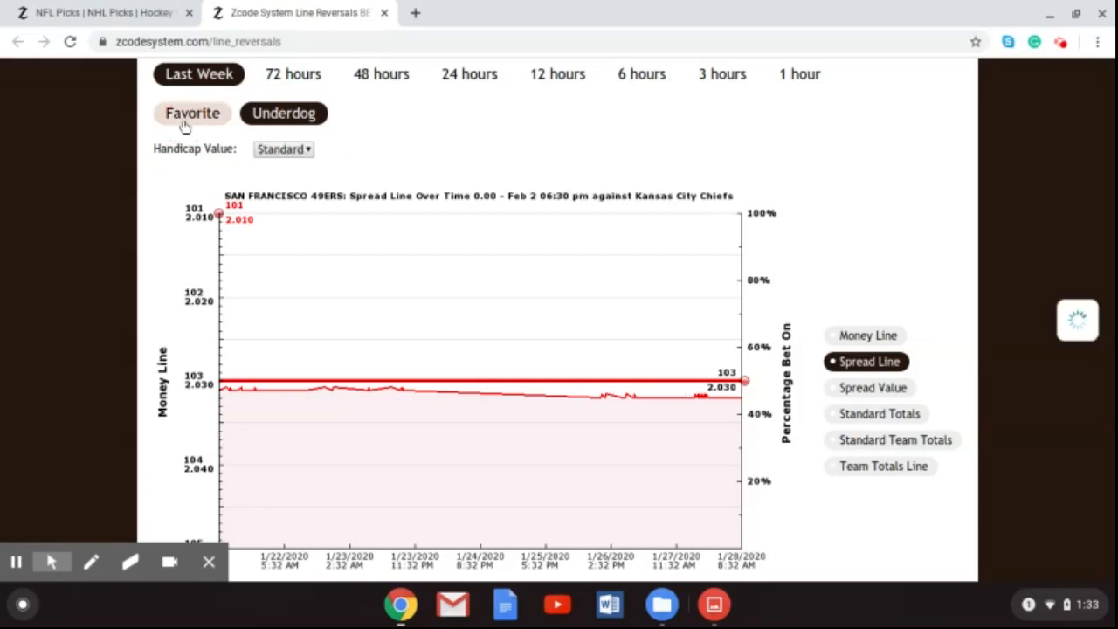
pyautogui.click(192, 112)
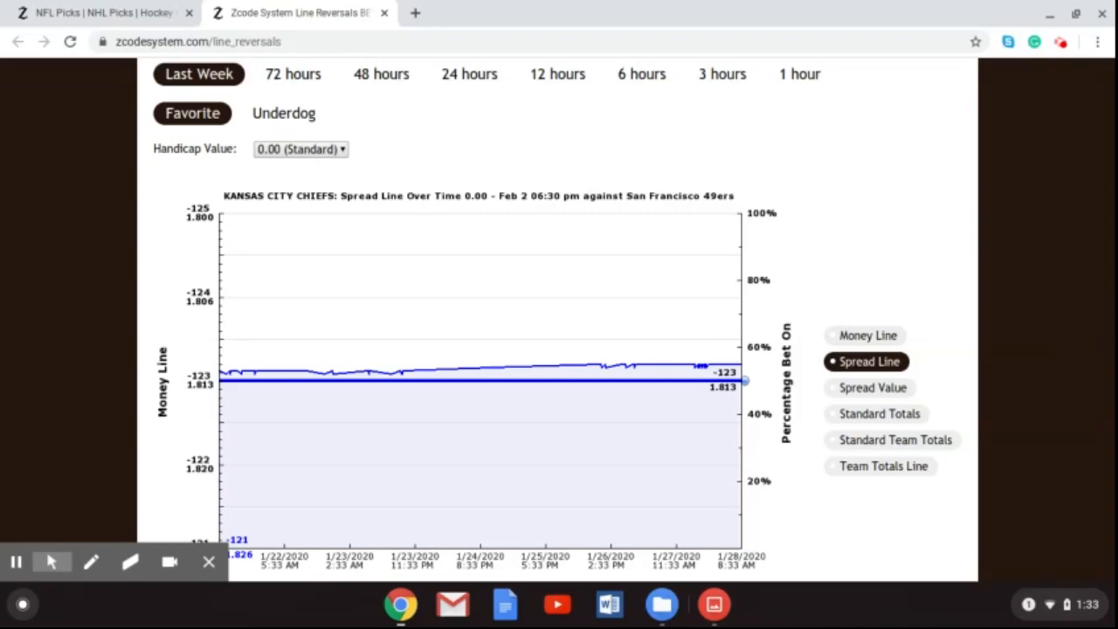